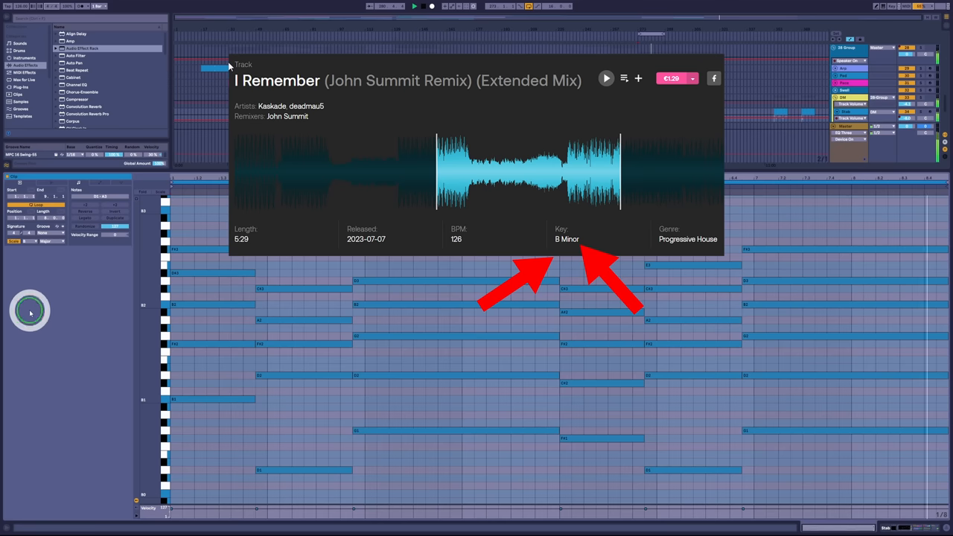
- Enable Scale mode on the chord clip so the piano roll highlights the scale notes
{"action": "left_click", "coordinate": [44, 241]}
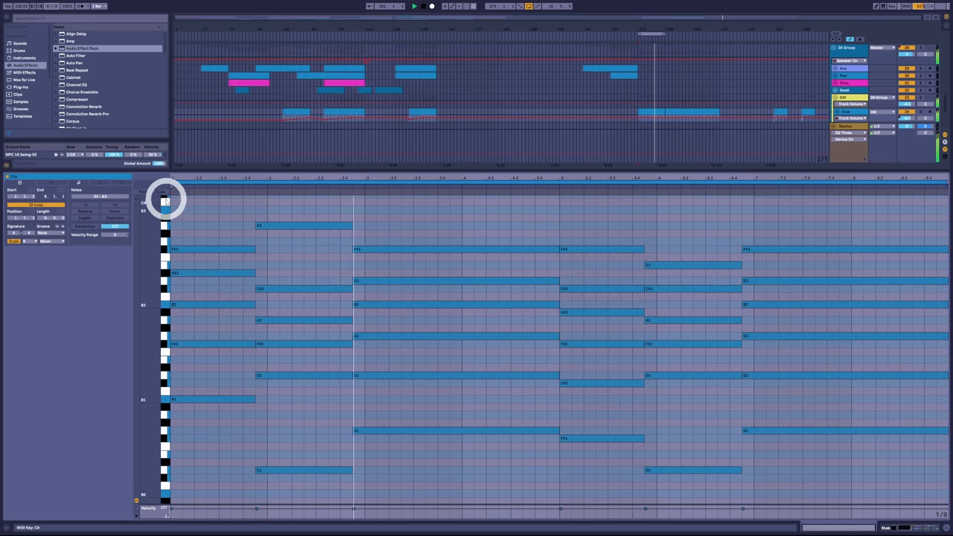
{"action": "mouse_move", "coordinate": [164, 226]}
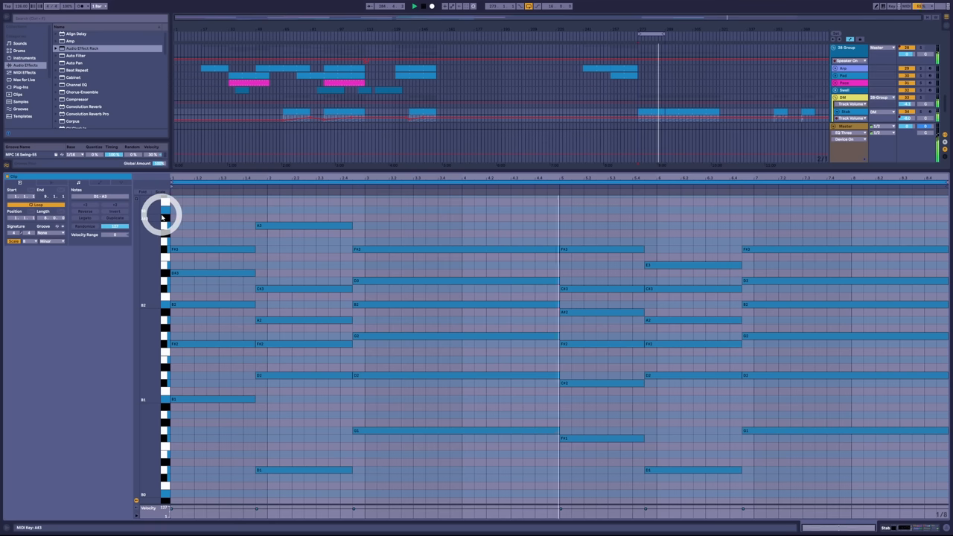
{"action": "left_click", "coordinate": [212, 399]}
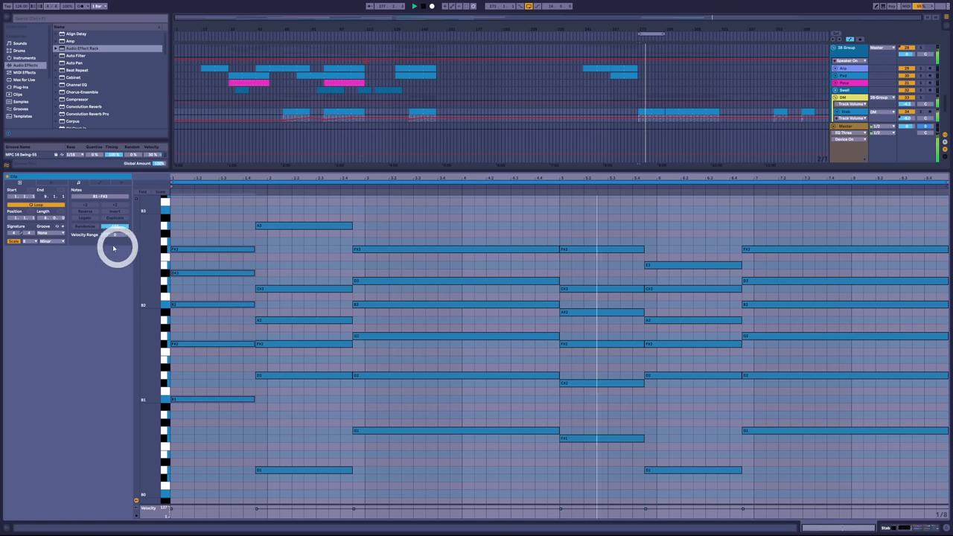
{"action": "left_click", "coordinate": [44, 242]}
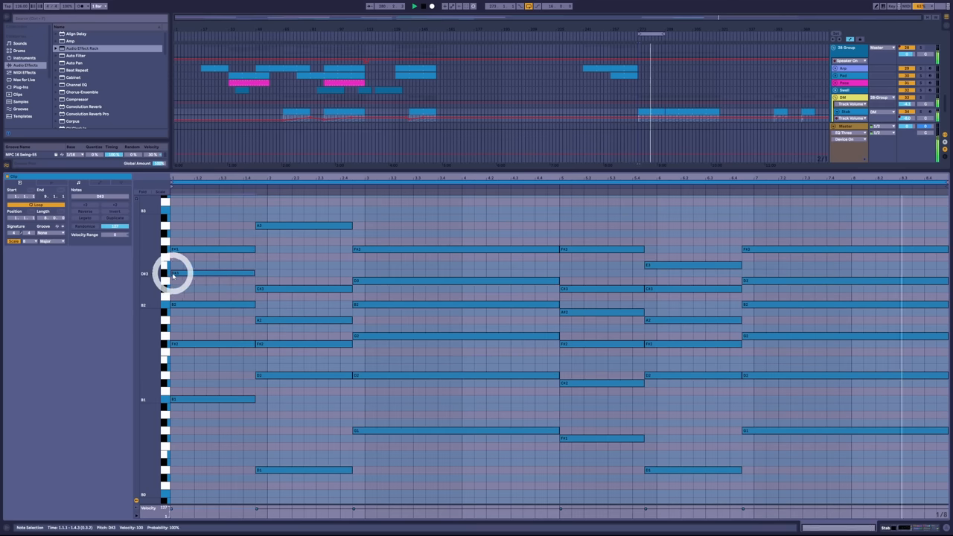
{"action": "left_click", "coordinate": [174, 274]}
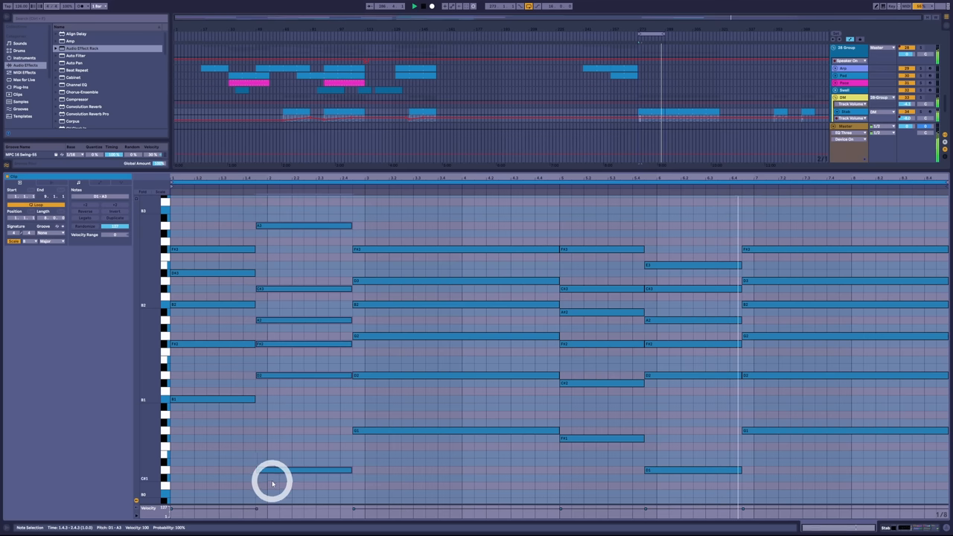
{"action": "left_click", "coordinate": [268, 471]}
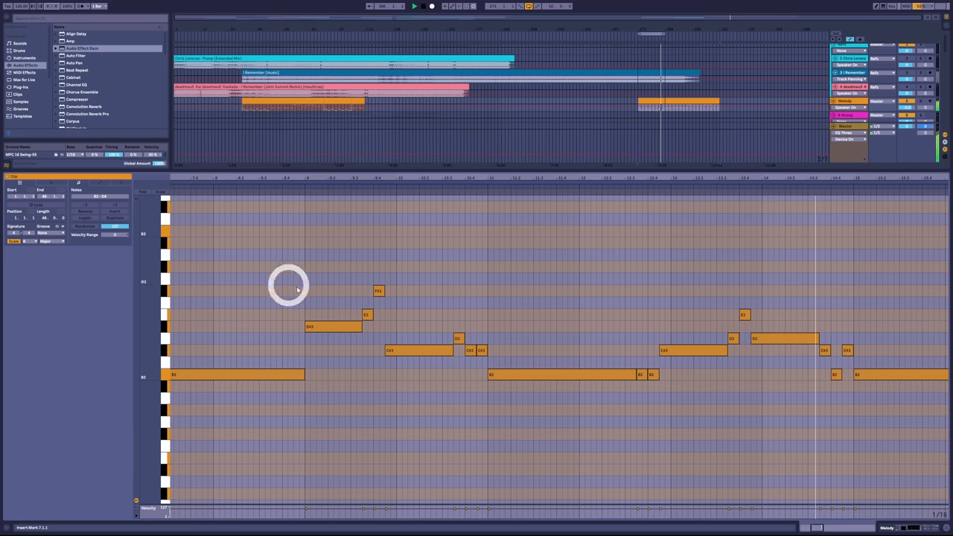
- Review the full melody clip's notes, then reopen the chord progression clip
{"action": "left_click", "coordinate": [331, 326]}
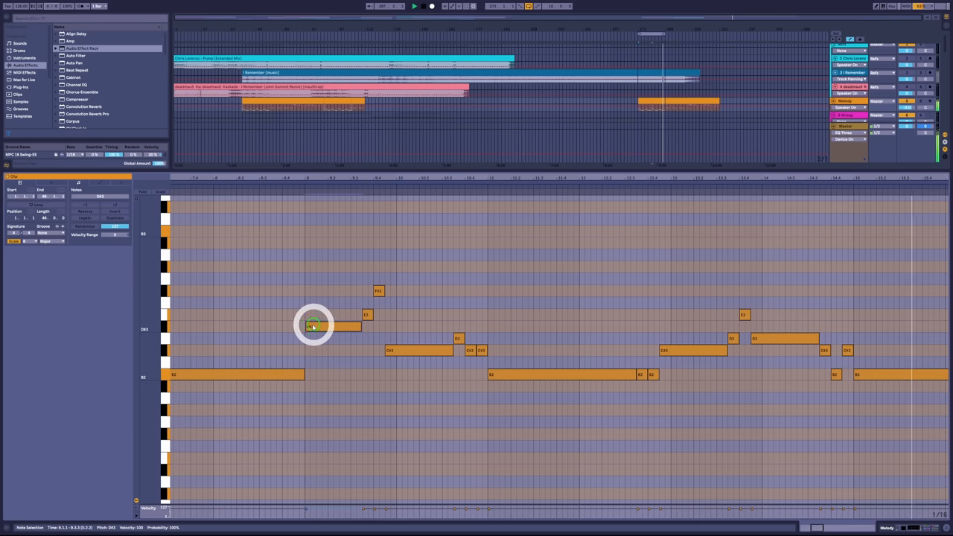
{"action": "left_click_drag", "start_coordinate": [313, 326], "coordinate": [316, 345]}
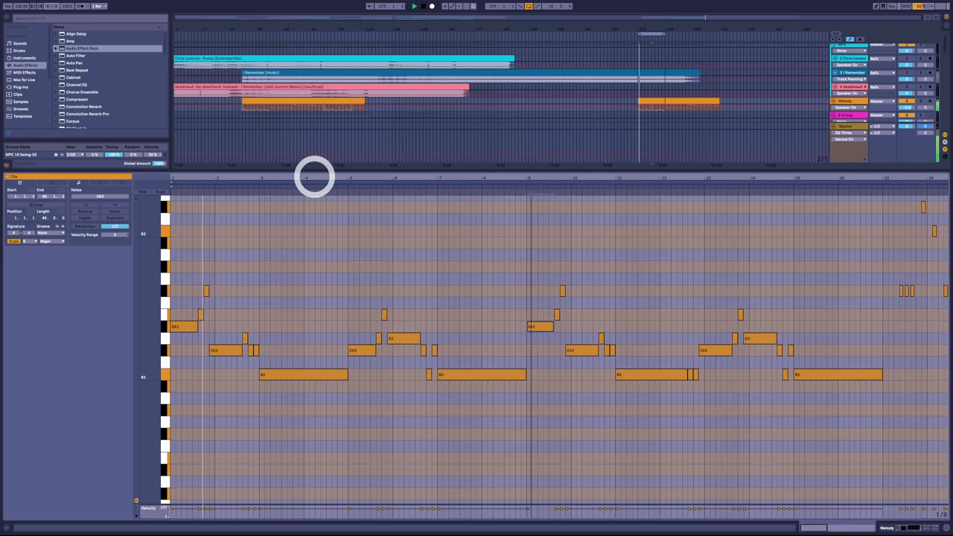
{"action": "left_click", "coordinate": [181, 326]}
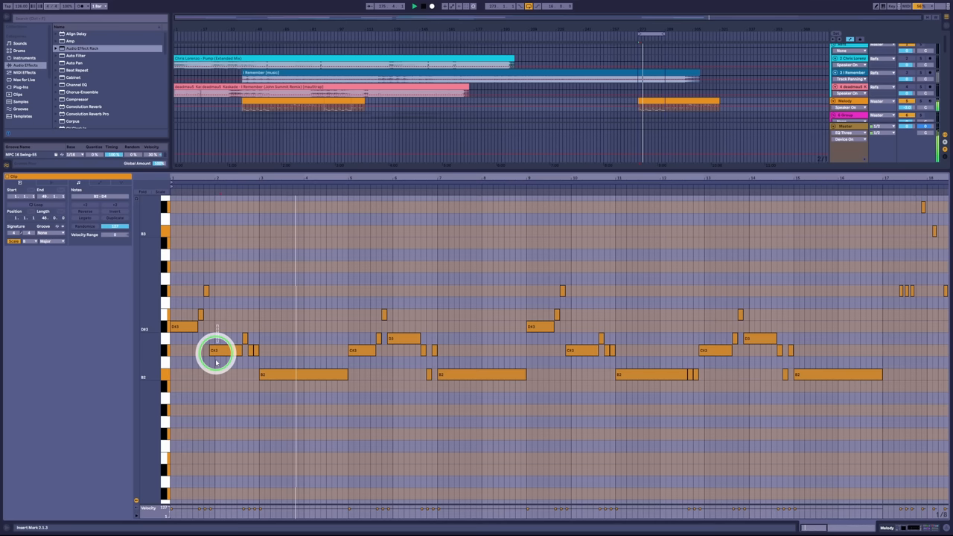
{"action": "left_click_drag", "start_coordinate": [216, 350], "coordinate": [440, 340]}
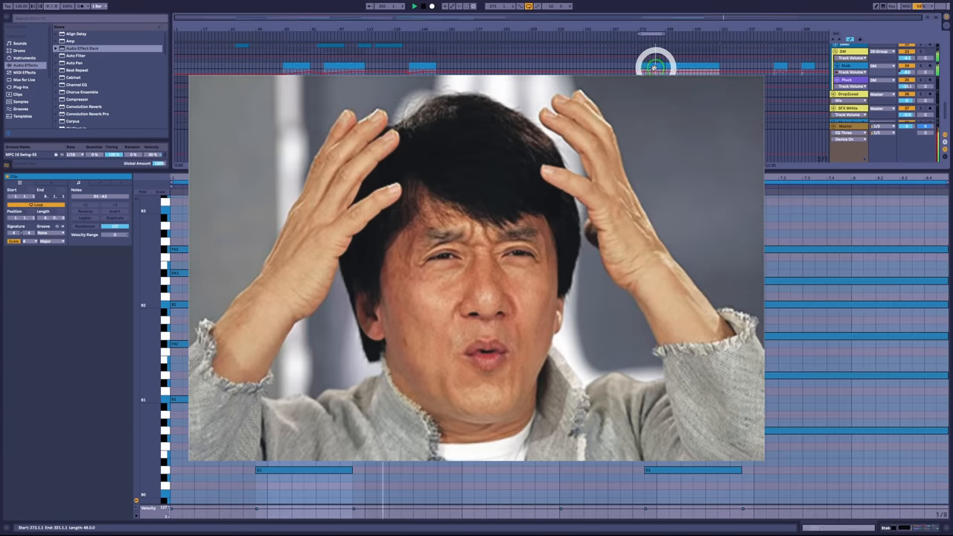
- Choose a scale for the chord clip from the Scale dropdown
{"action": "left_click", "coordinate": [47, 241]}
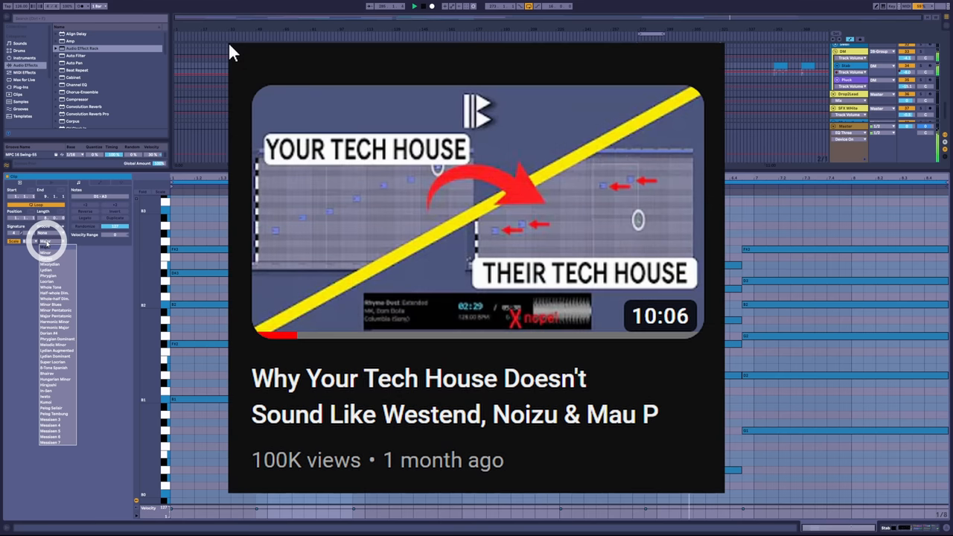
{"action": "left_click", "coordinate": [48, 231]}
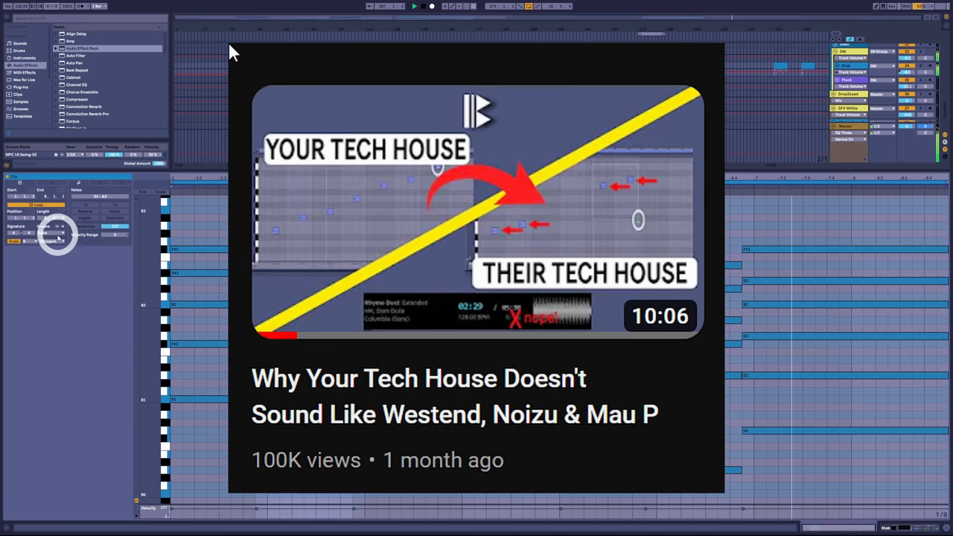
{"action": "left_click", "coordinate": [48, 241]}
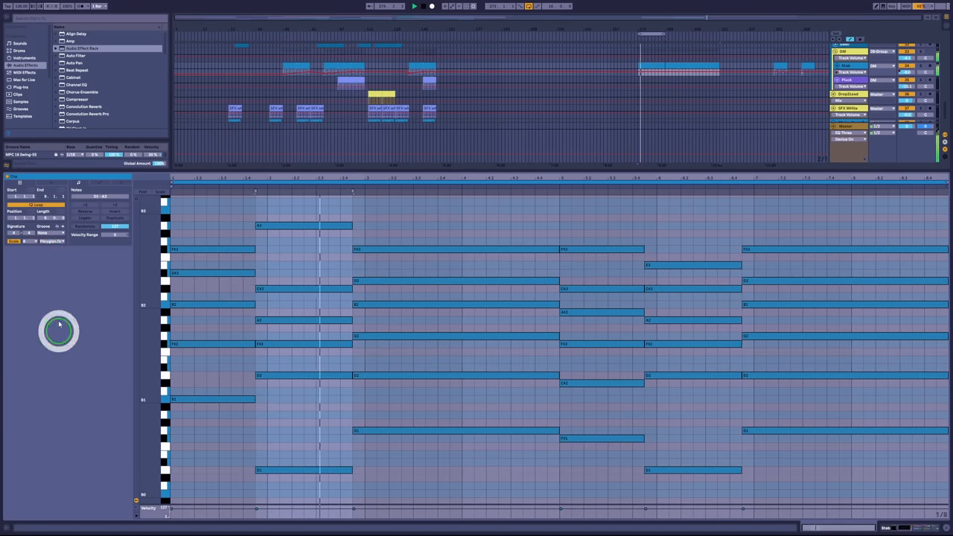
- Apply a different scale to the chord clip from the Scale Name list
{"action": "left_click", "coordinate": [52, 241]}
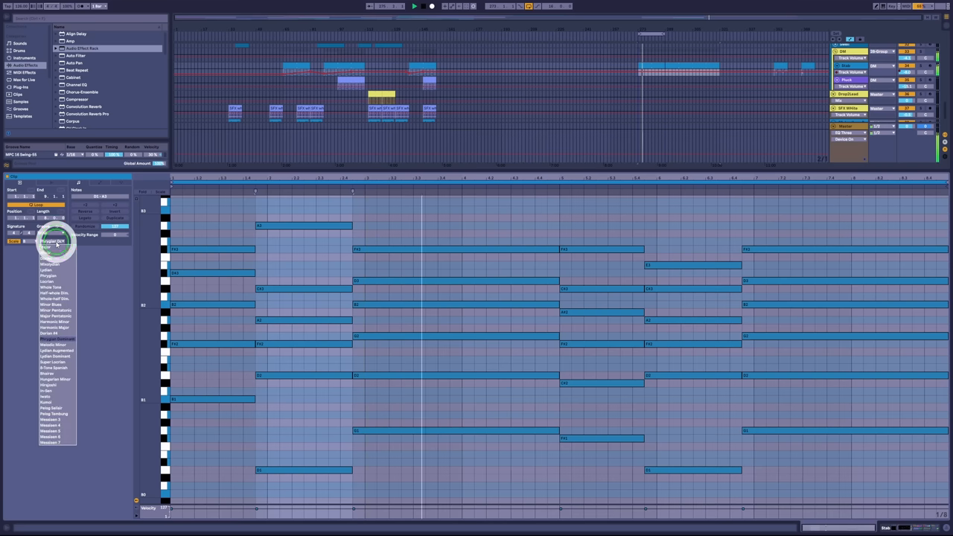
{"action": "left_click", "coordinate": [54, 366]}
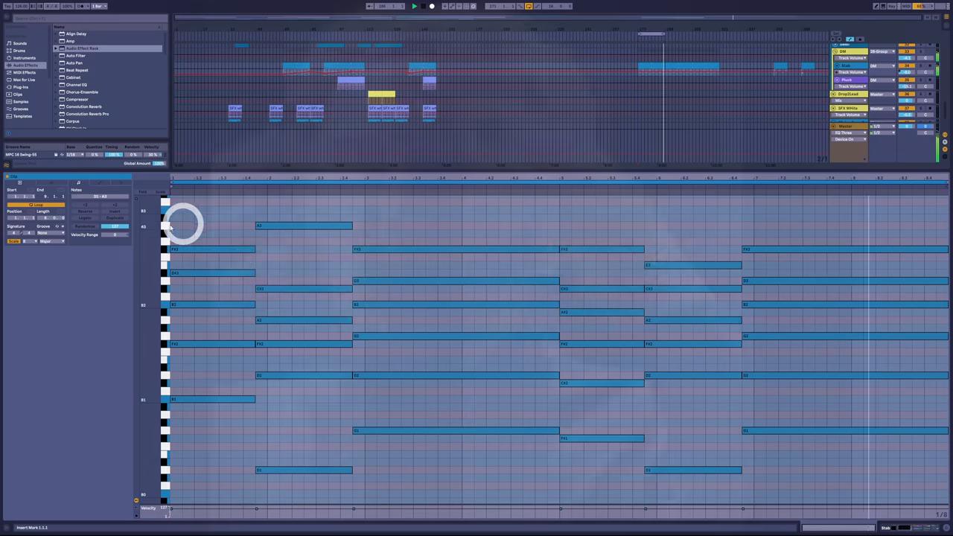
{"action": "left_click", "coordinate": [46, 241]}
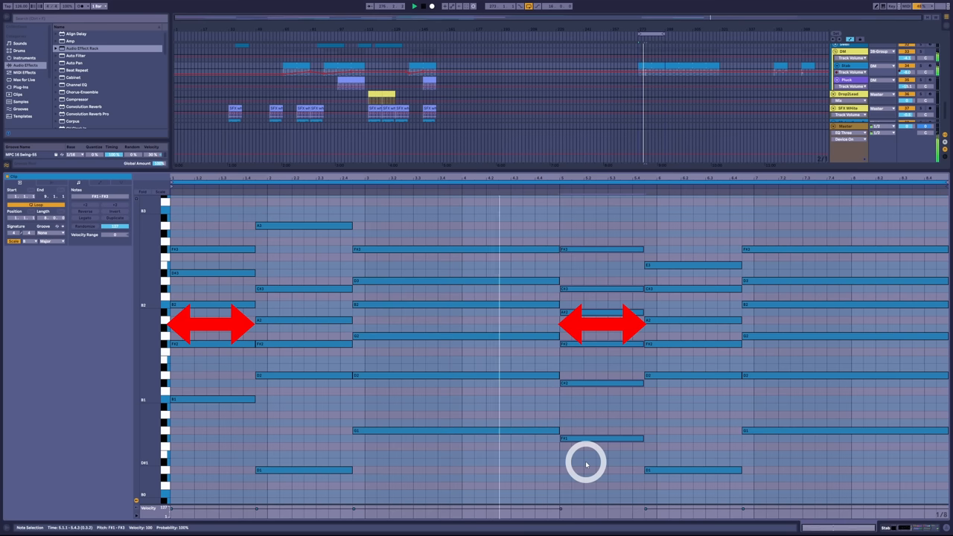
{"action": "left_click", "coordinate": [45, 241]}
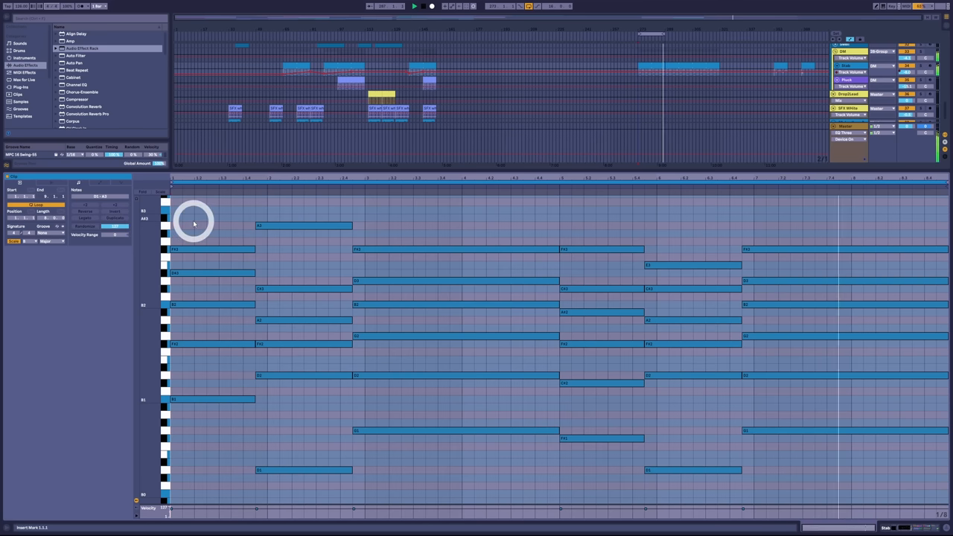
{"action": "left_click", "coordinate": [48, 241]}
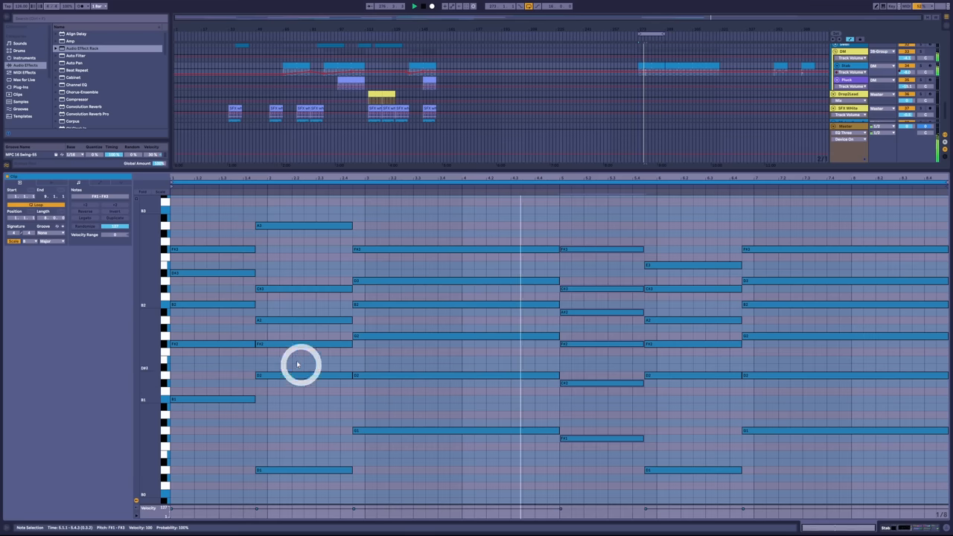
- Switch the chord clip to the other scale and select a stretch of the progression
{"action": "left_click", "coordinate": [47, 241]}
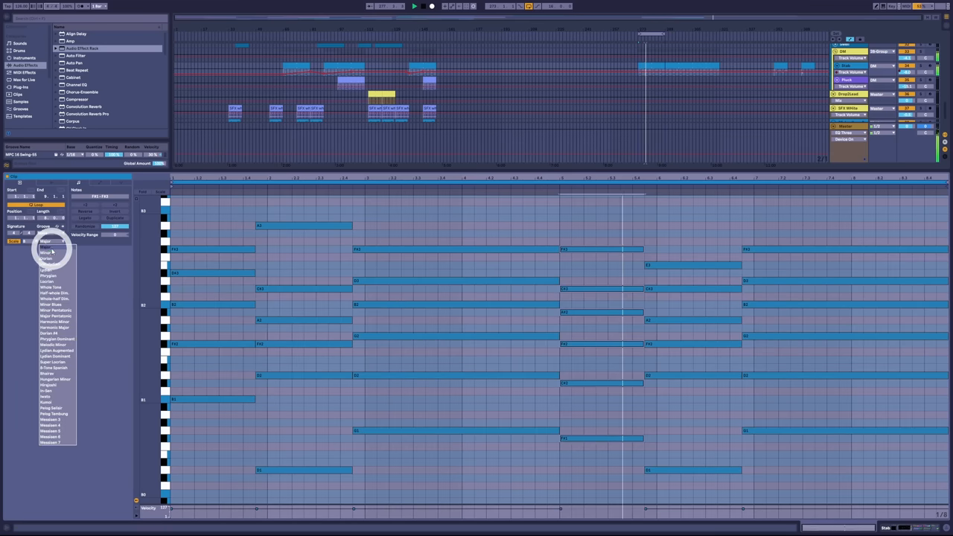
{"action": "left_click", "coordinate": [46, 251]}
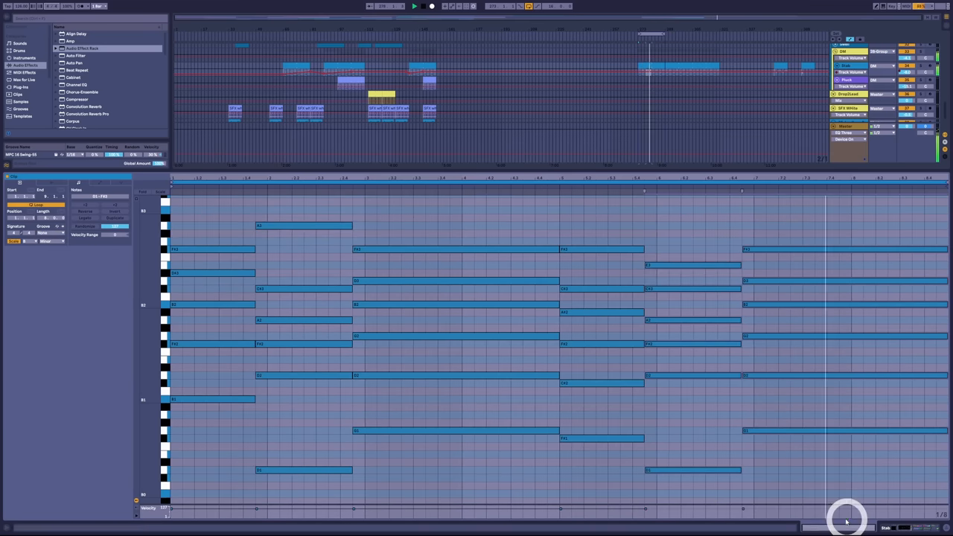
{"action": "left_click", "coordinate": [281, 390]}
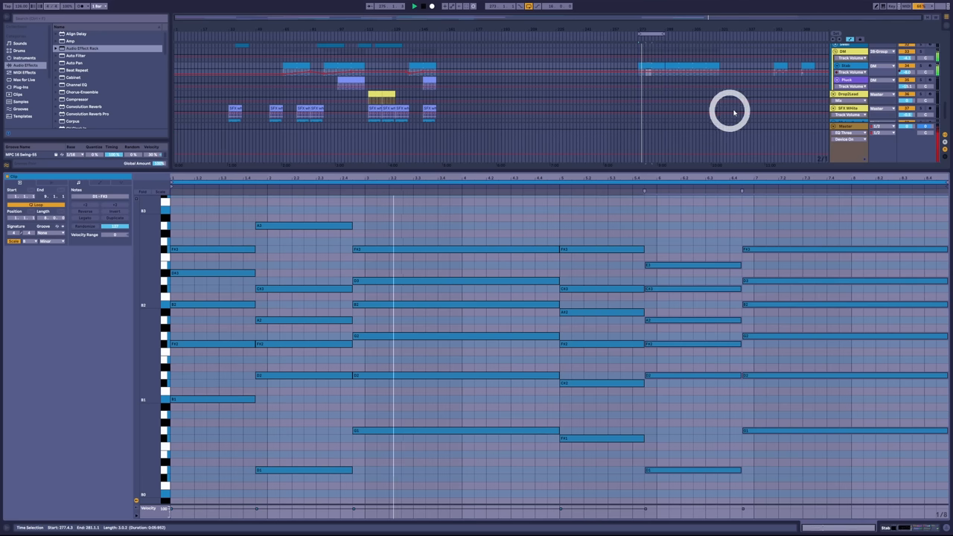
{"action": "mouse_move", "coordinate": [818, 98]}
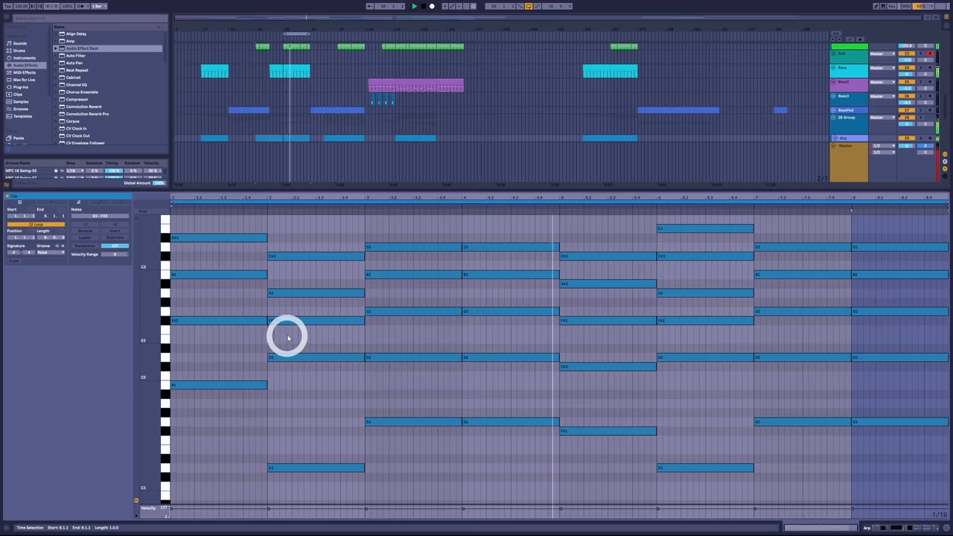
{"action": "mouse_move", "coordinate": [280, 334]}
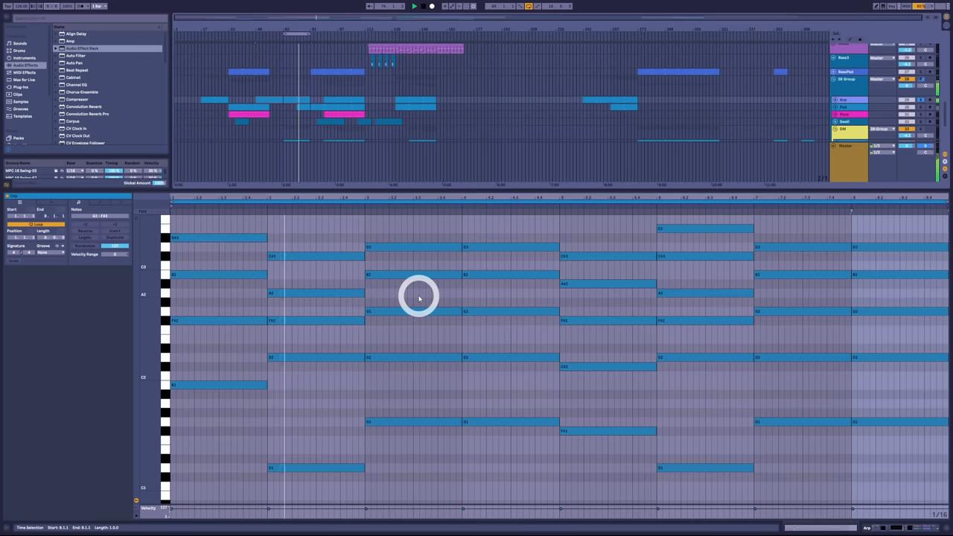
{"action": "mouse_move", "coordinate": [313, 232]}
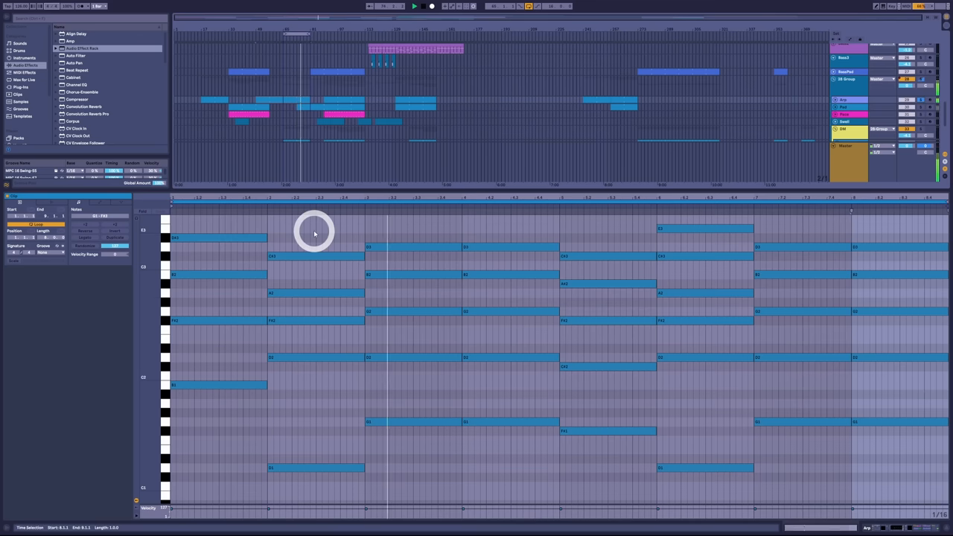